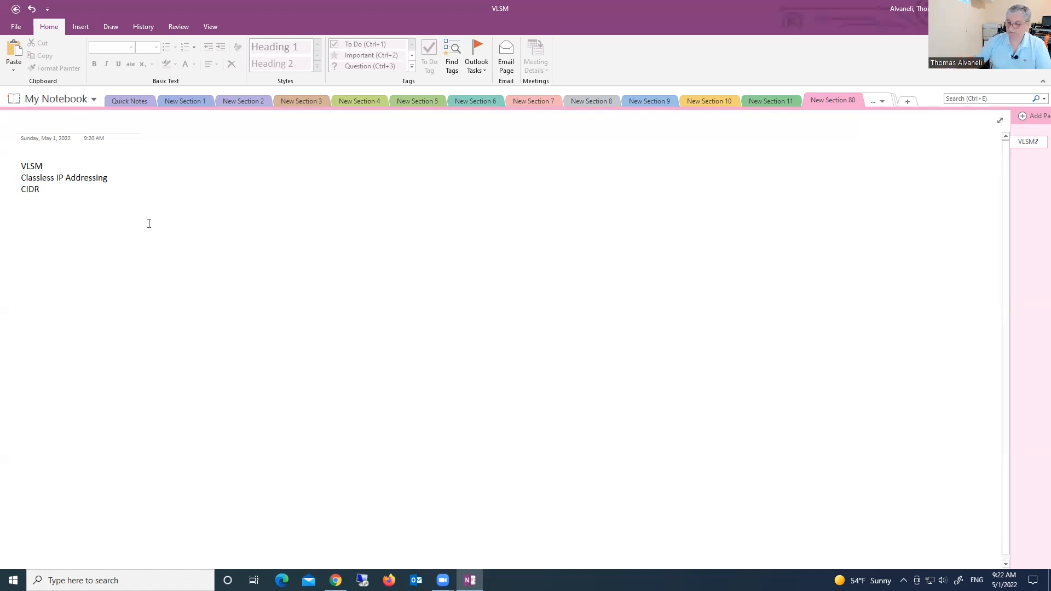
Step: Switch to the Draw ribbon to get pen tools for handwriting
left_click(111, 27)
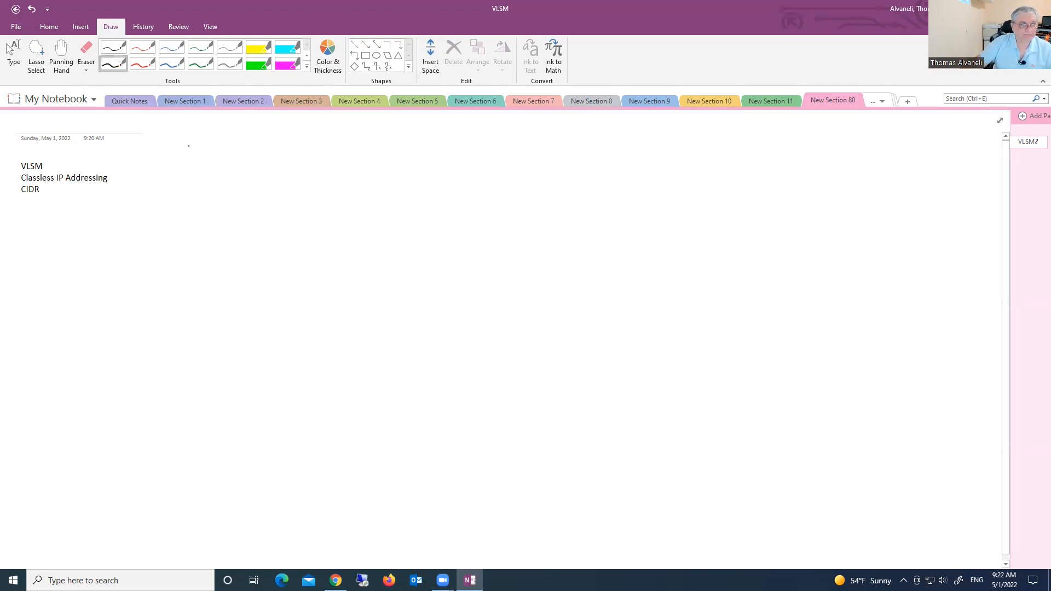
Step: Handwrite "Class A 0–127" at the top and "16.5.3.5" at right with 16 circled
left_click_drag(179, 157, 224, 161)
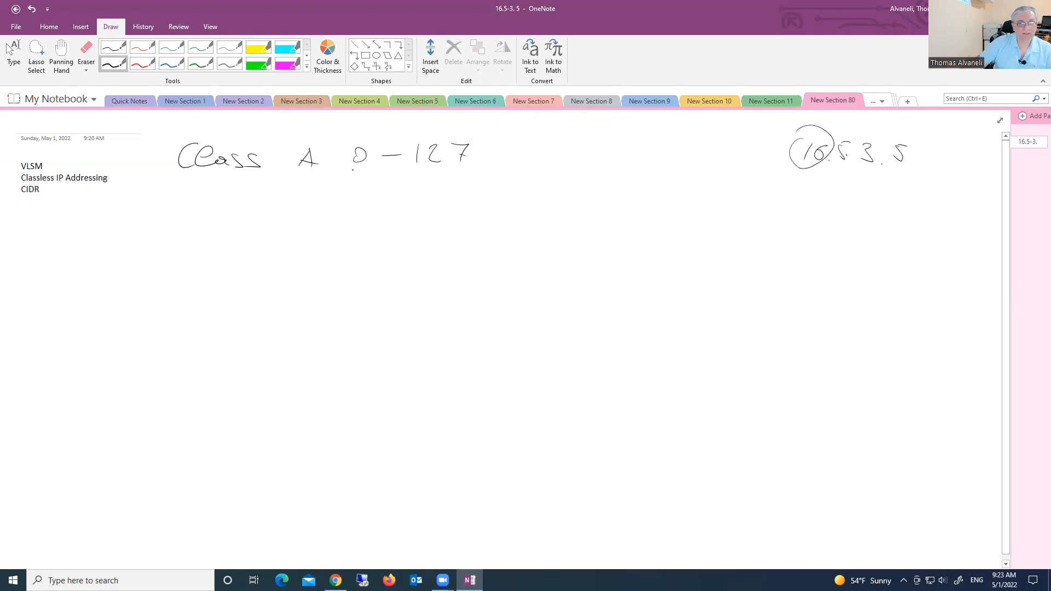
left_click(333, 167)
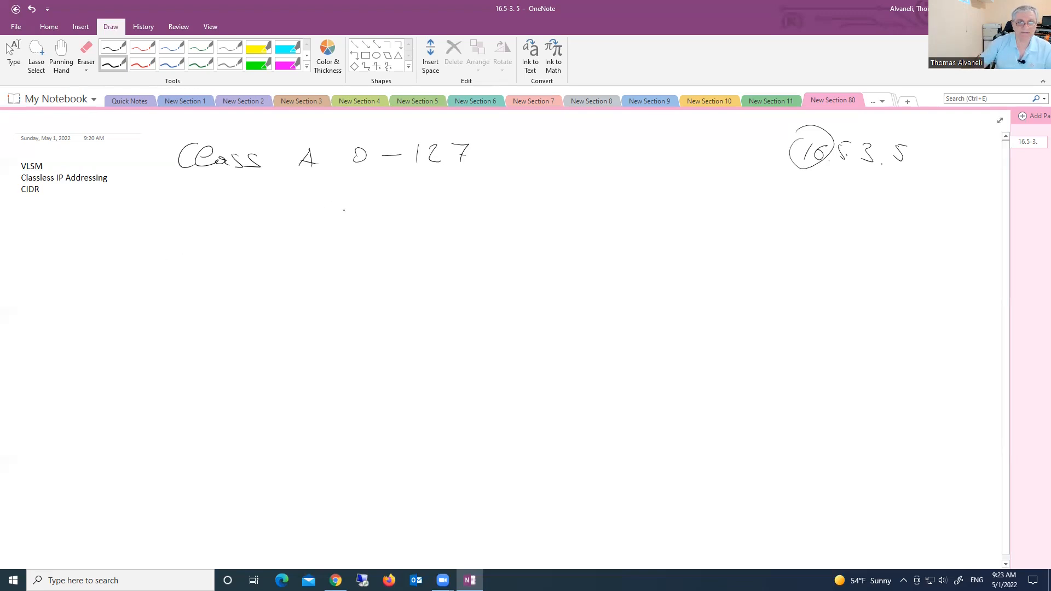
left_click_drag(347, 173, 378, 173)
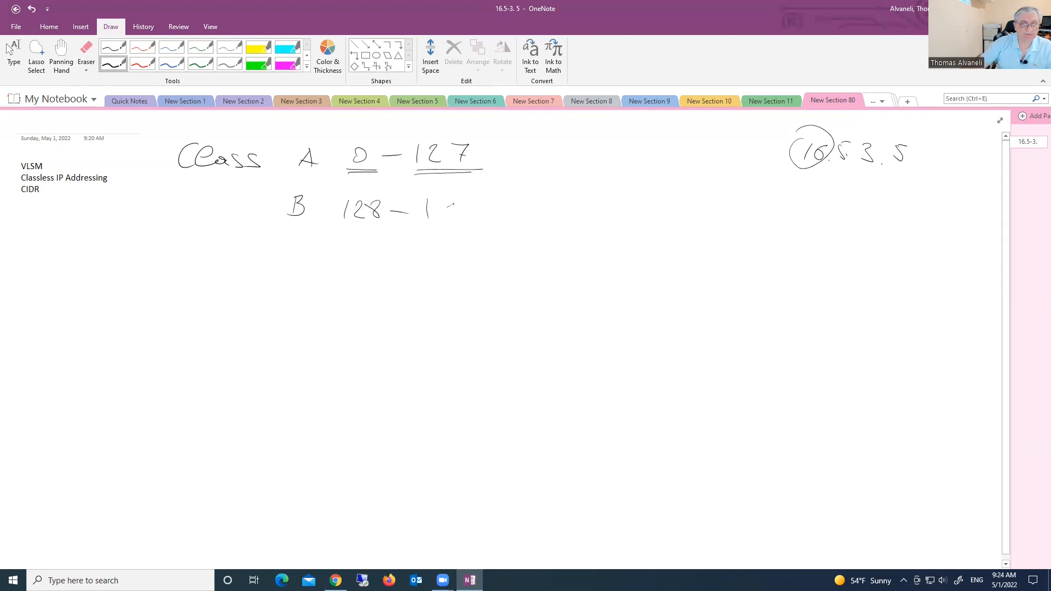
Step: Handwrite the Class B range "B 128–191" on the line below Class A
left_click_drag(429, 208, 470, 208)
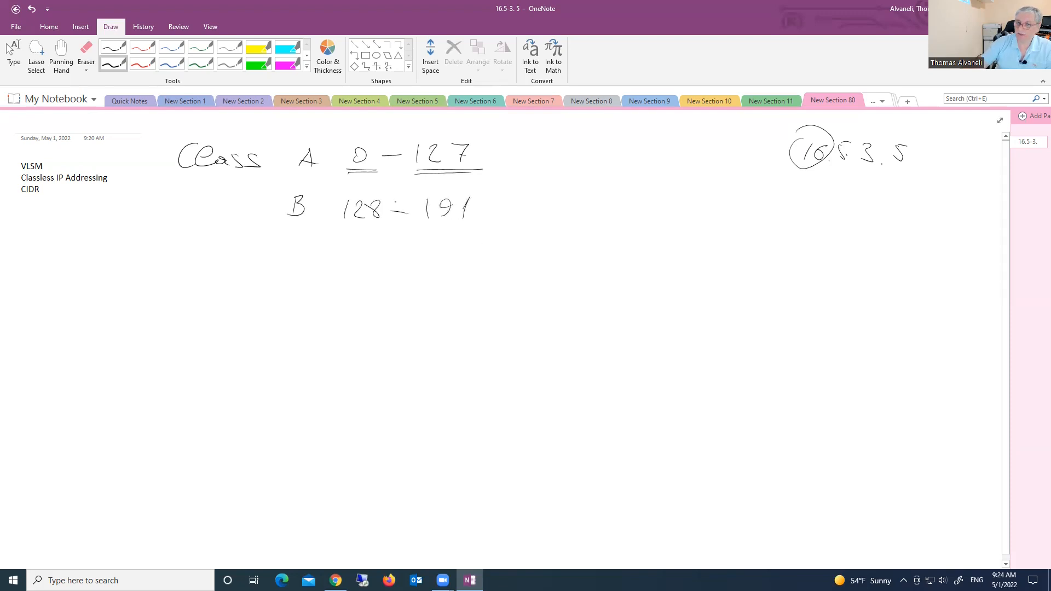